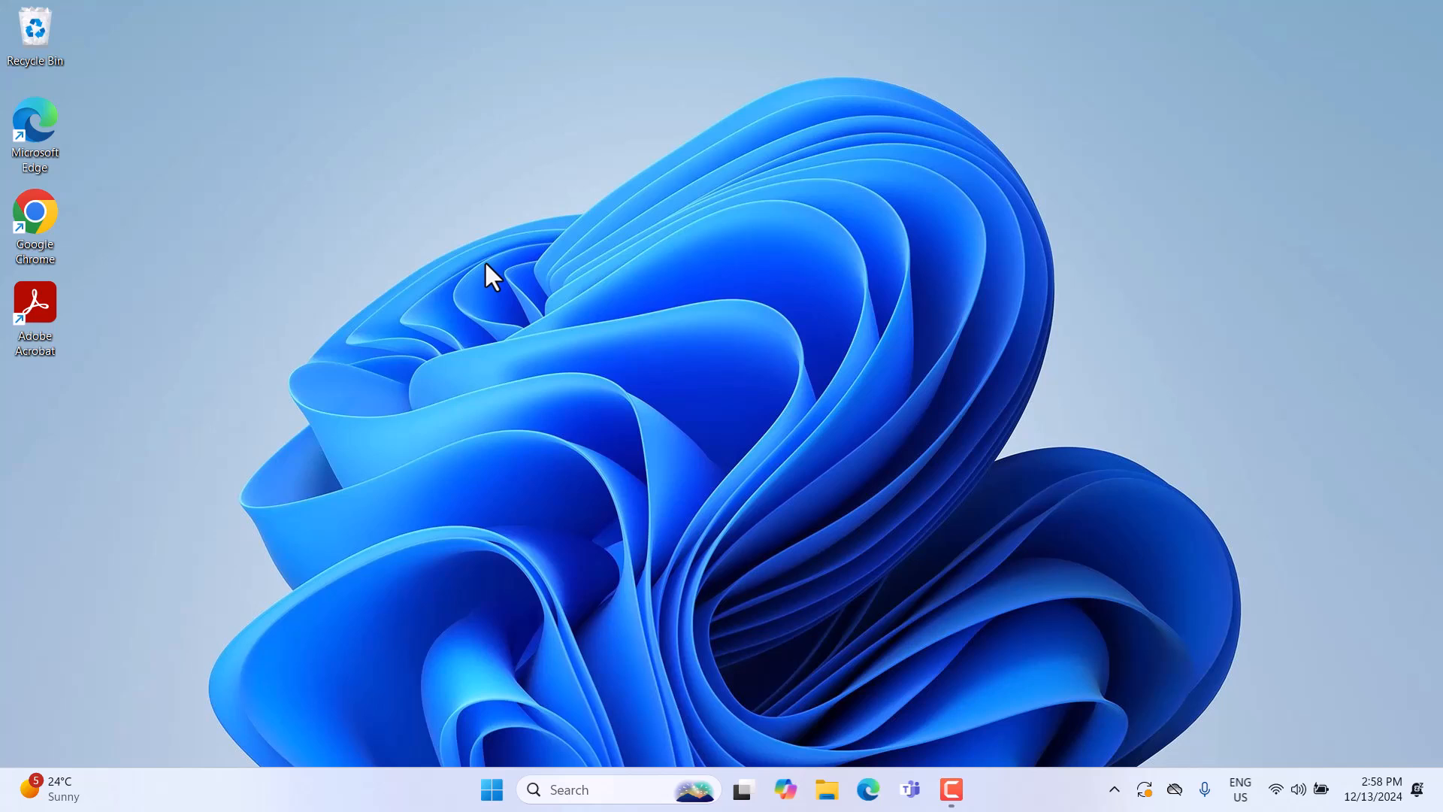
mouse_move(249, 242)
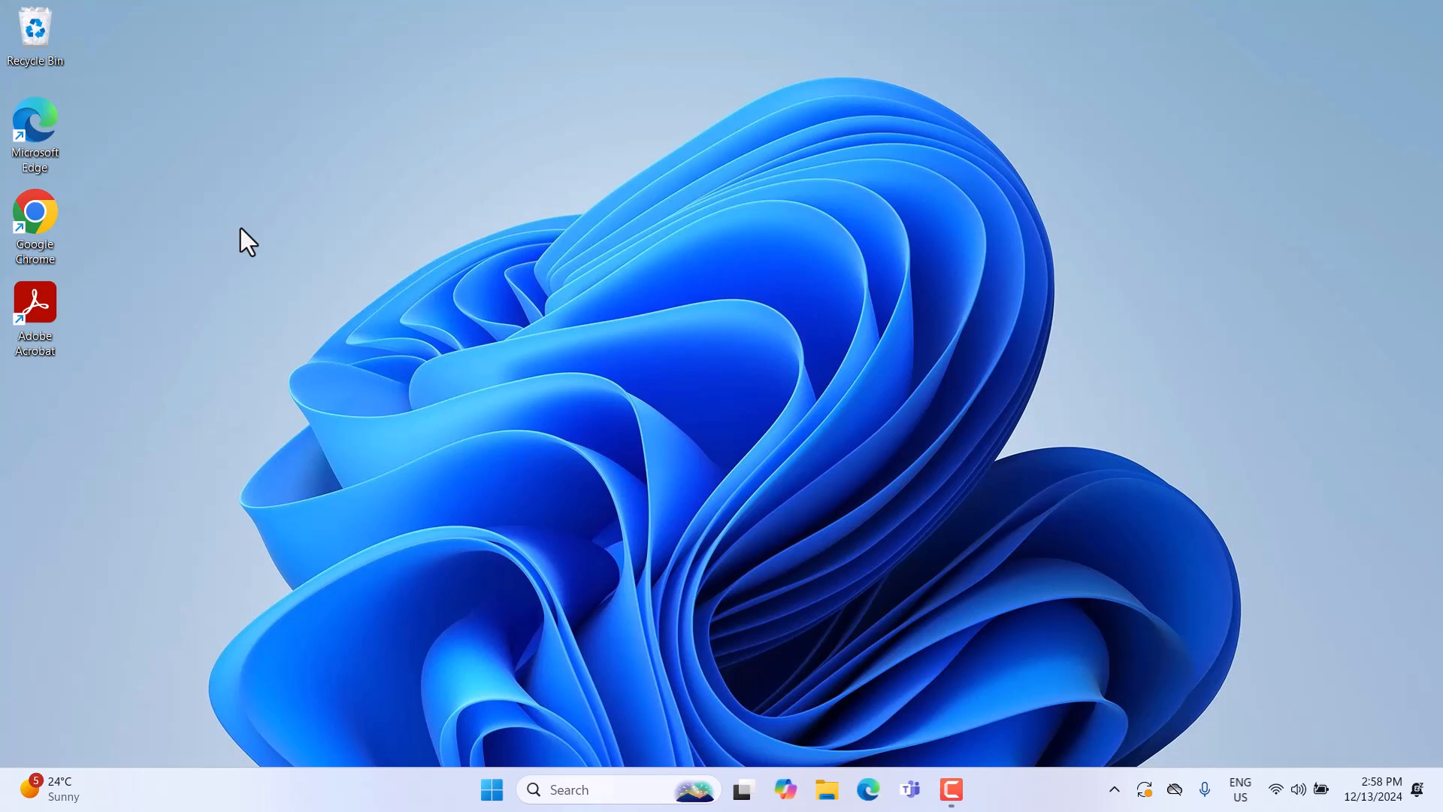
mouse_move(55, 230)
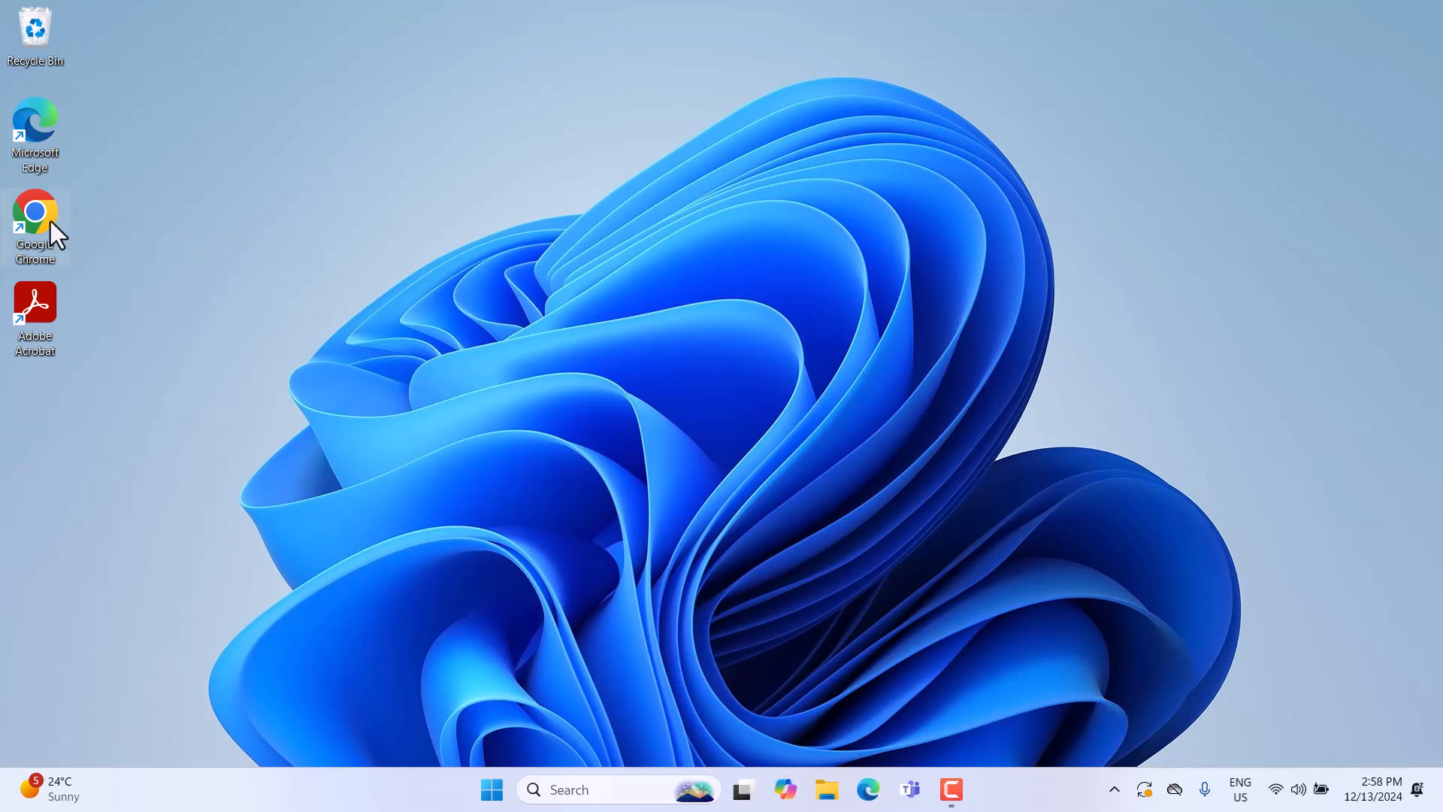
Launch Chrome, search 'bluestacks' and load bluestacks.com with its features list open.
double_click(36, 212)
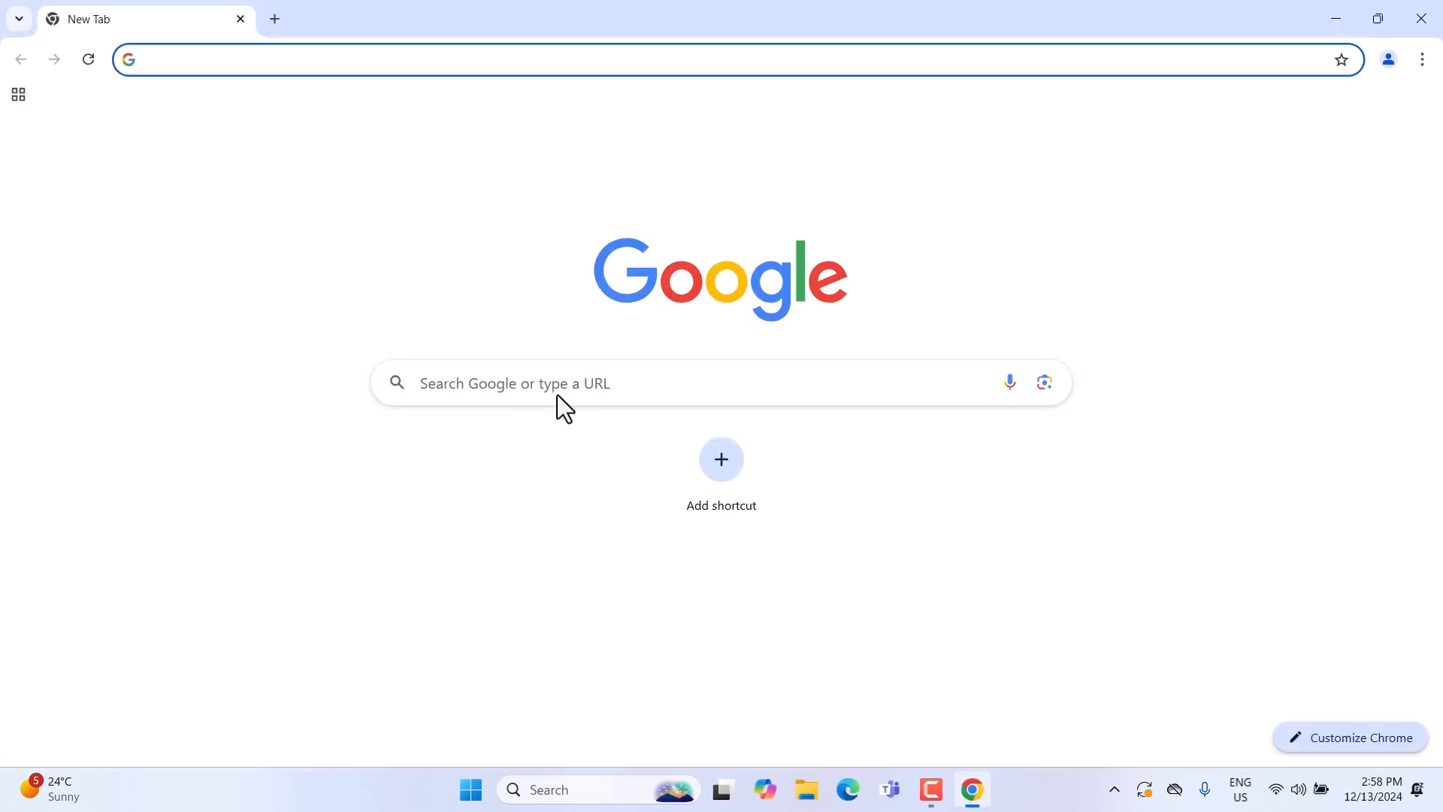
type("bluestacks.com")
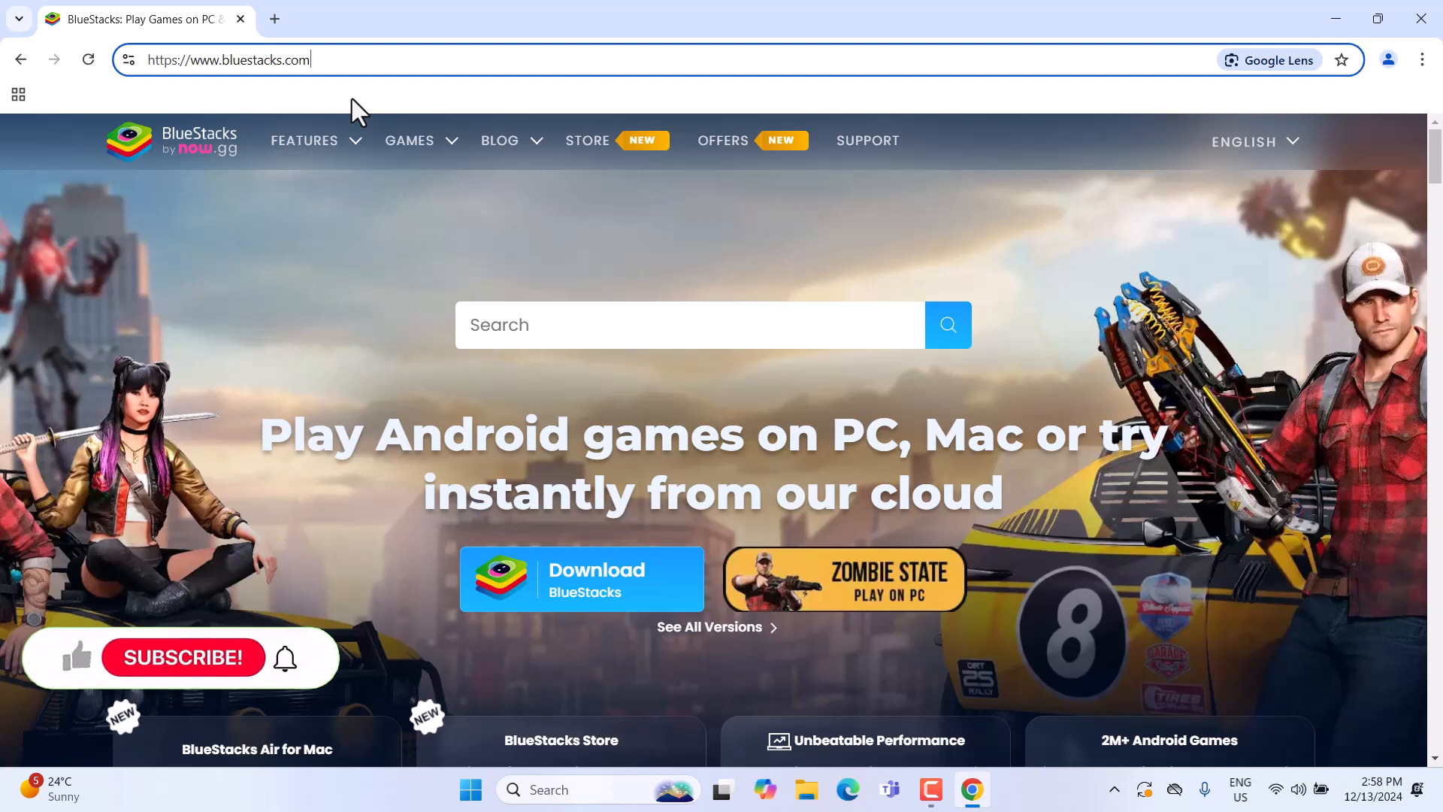
mouse_move(152, 664)
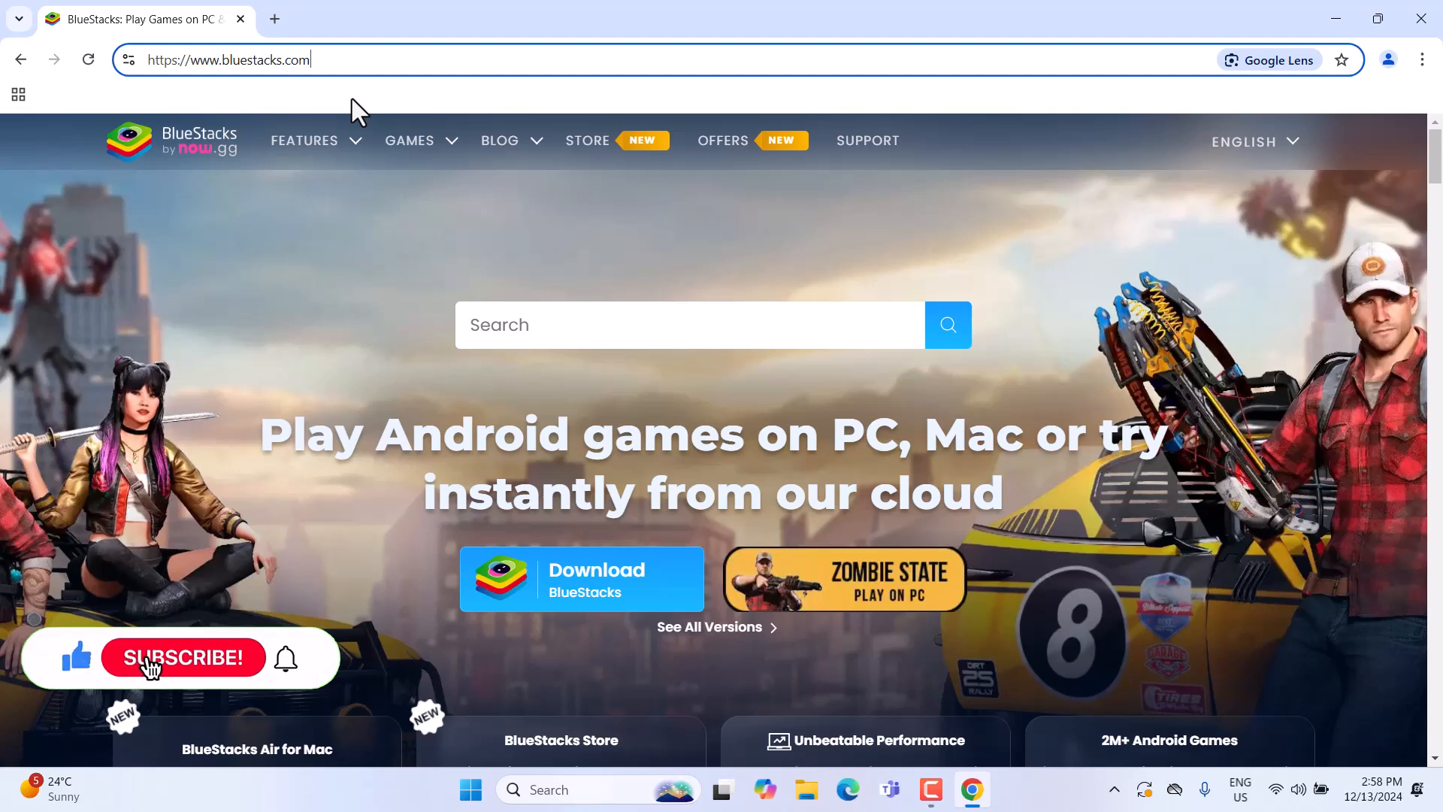
left_click(183, 657)
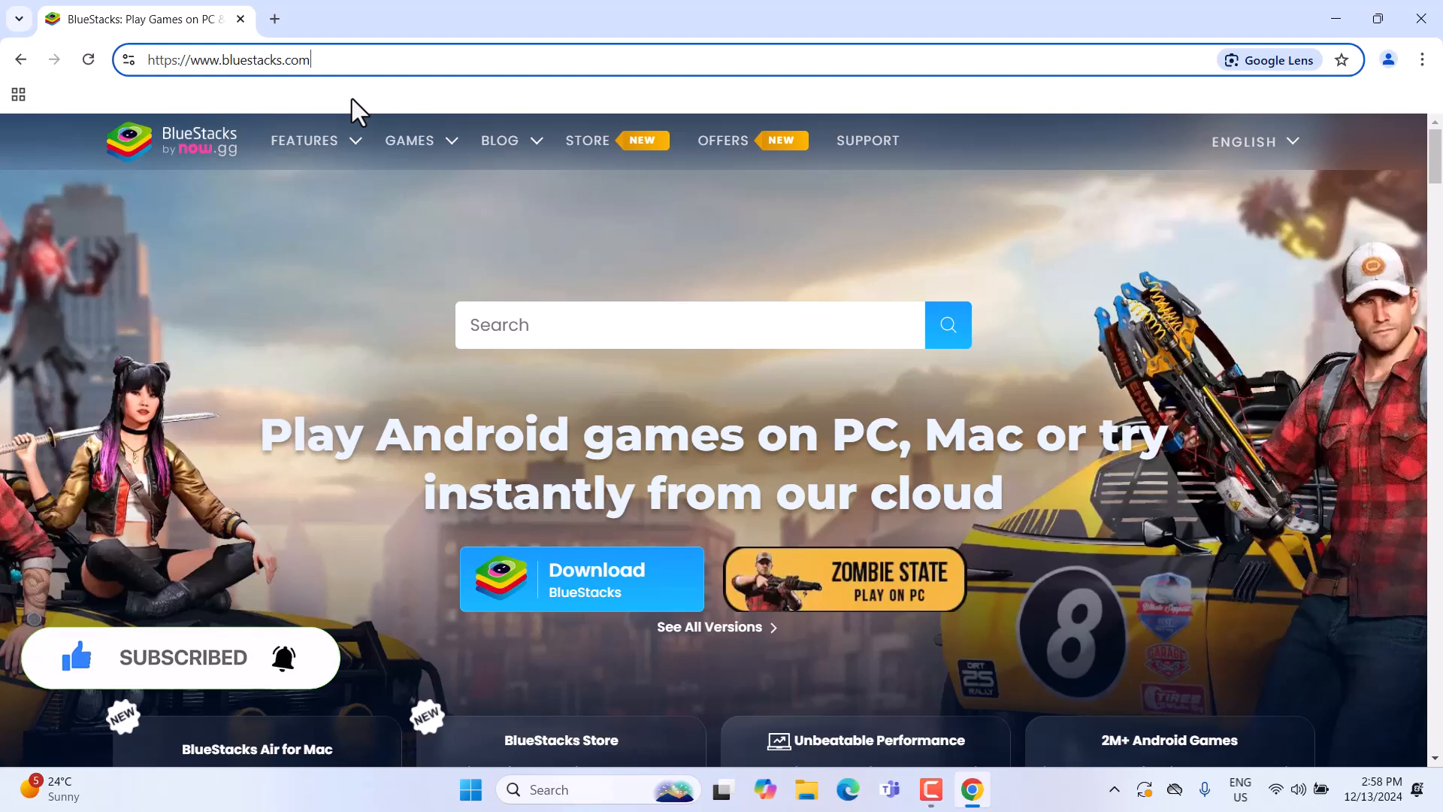
left_click(304, 140)
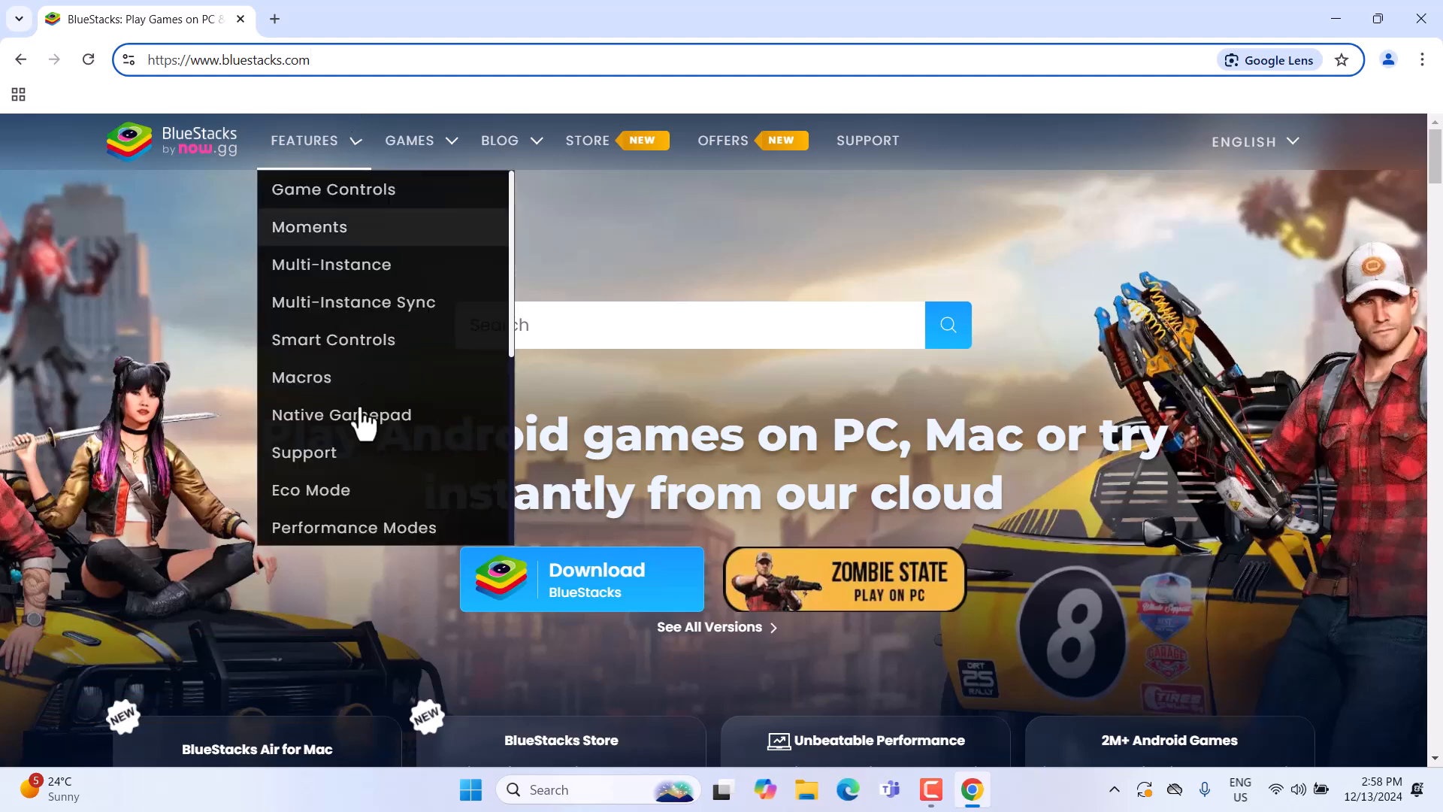
mouse_move(599, 599)
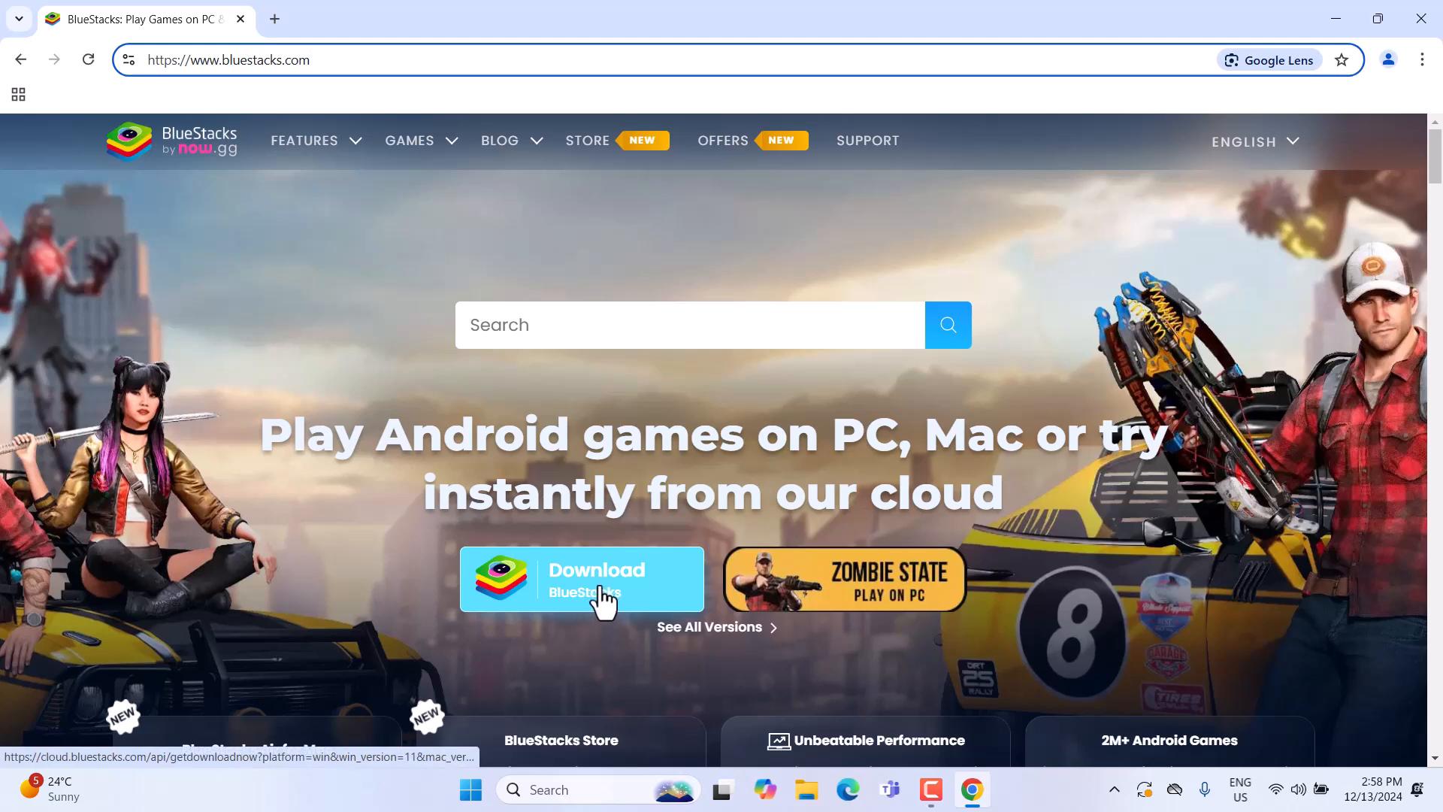
Download the BlueStacks installer from the homepage's Download BlueStacks button.
left_click(581, 578)
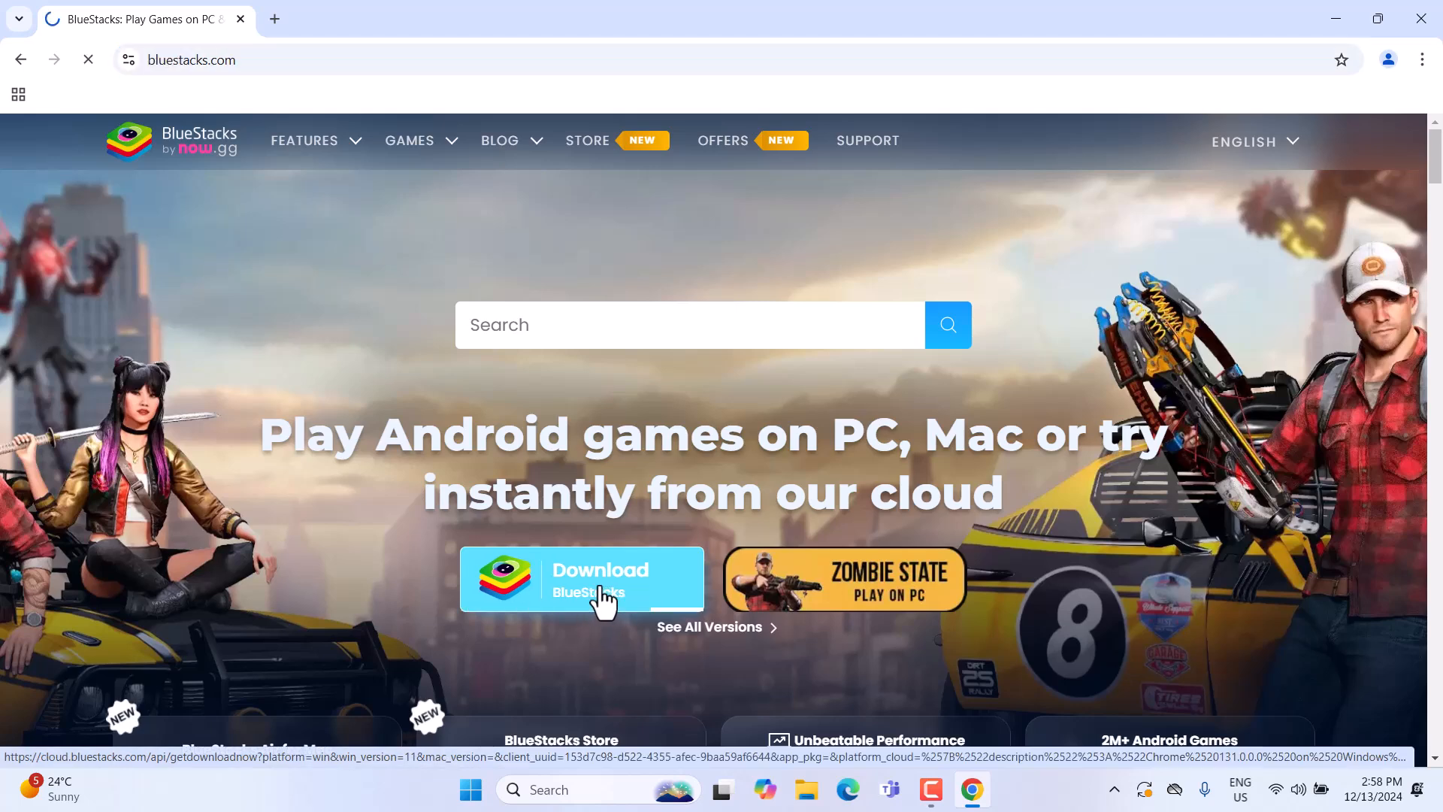
left_click(581, 579)
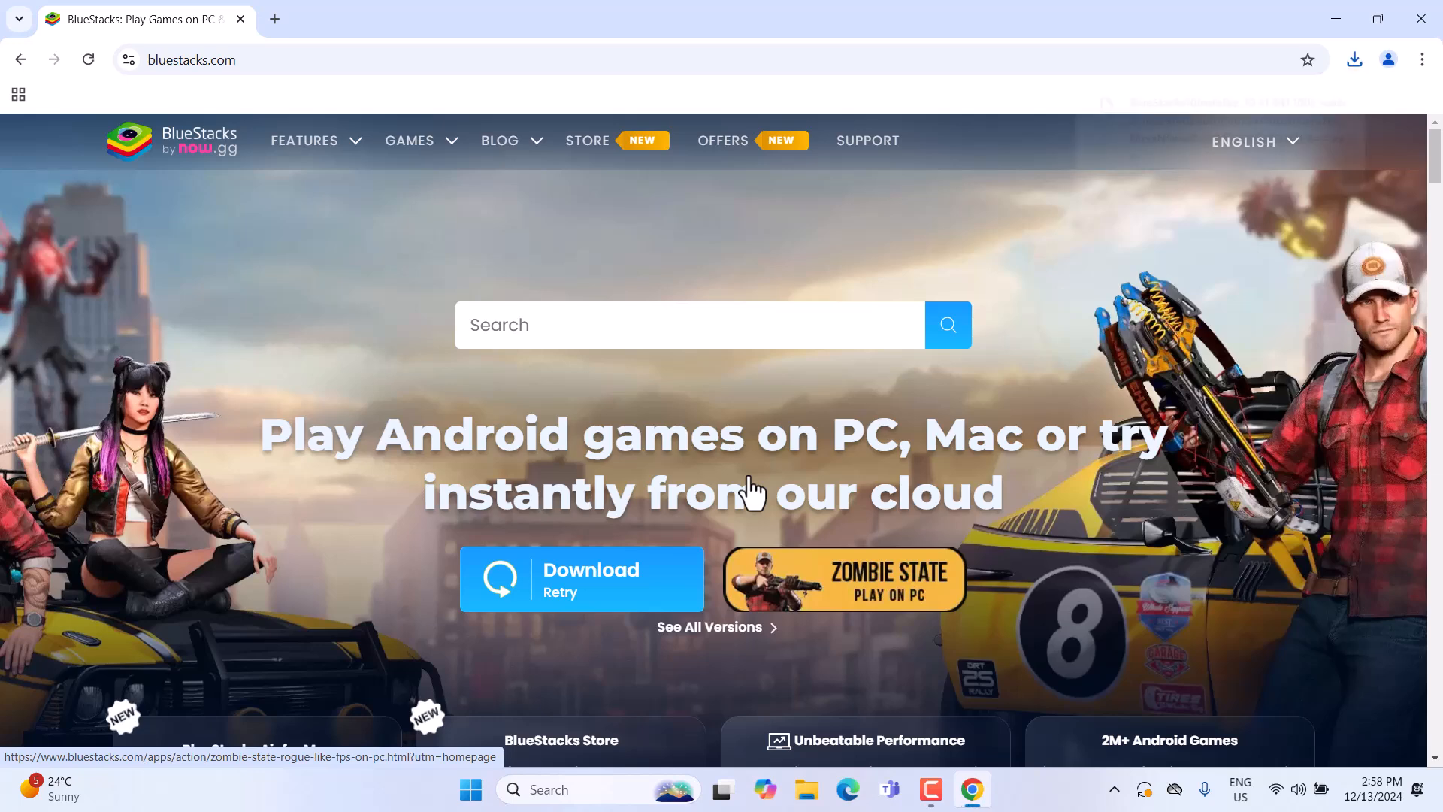
left_click(1353, 61)
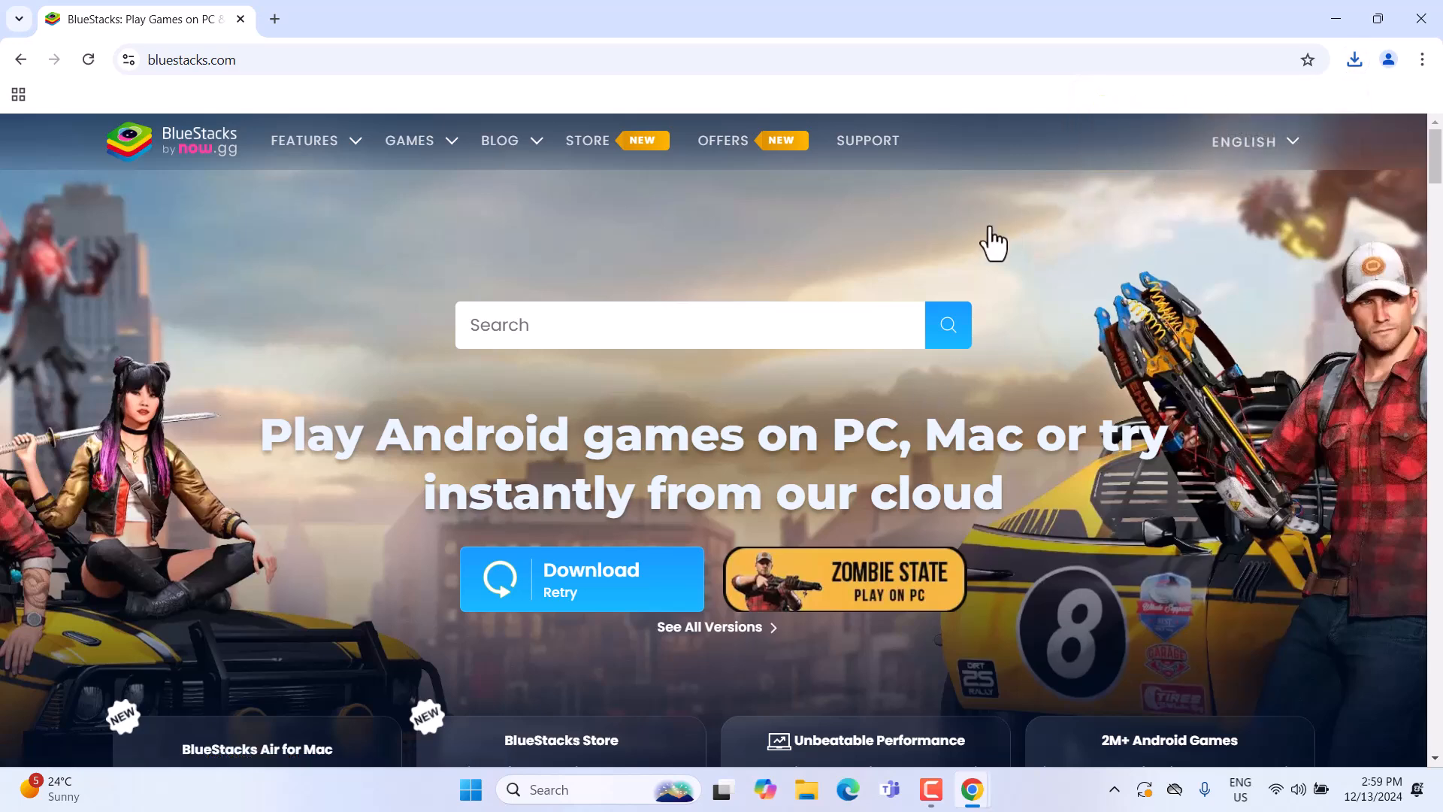
Run the downloaded installer, choose Install now and agree to the Terms of Use.
left_click(581, 579)
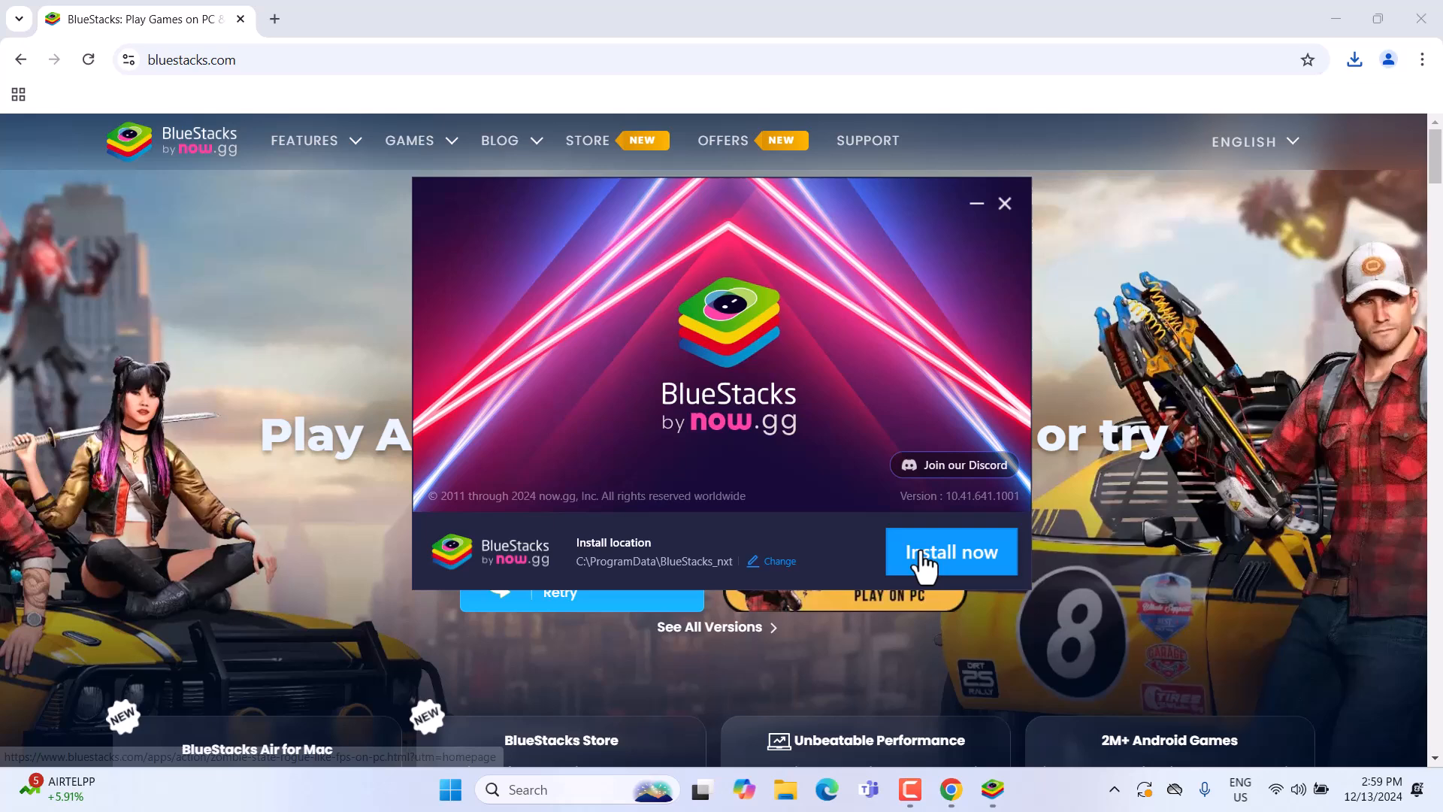
left_click(951, 551)
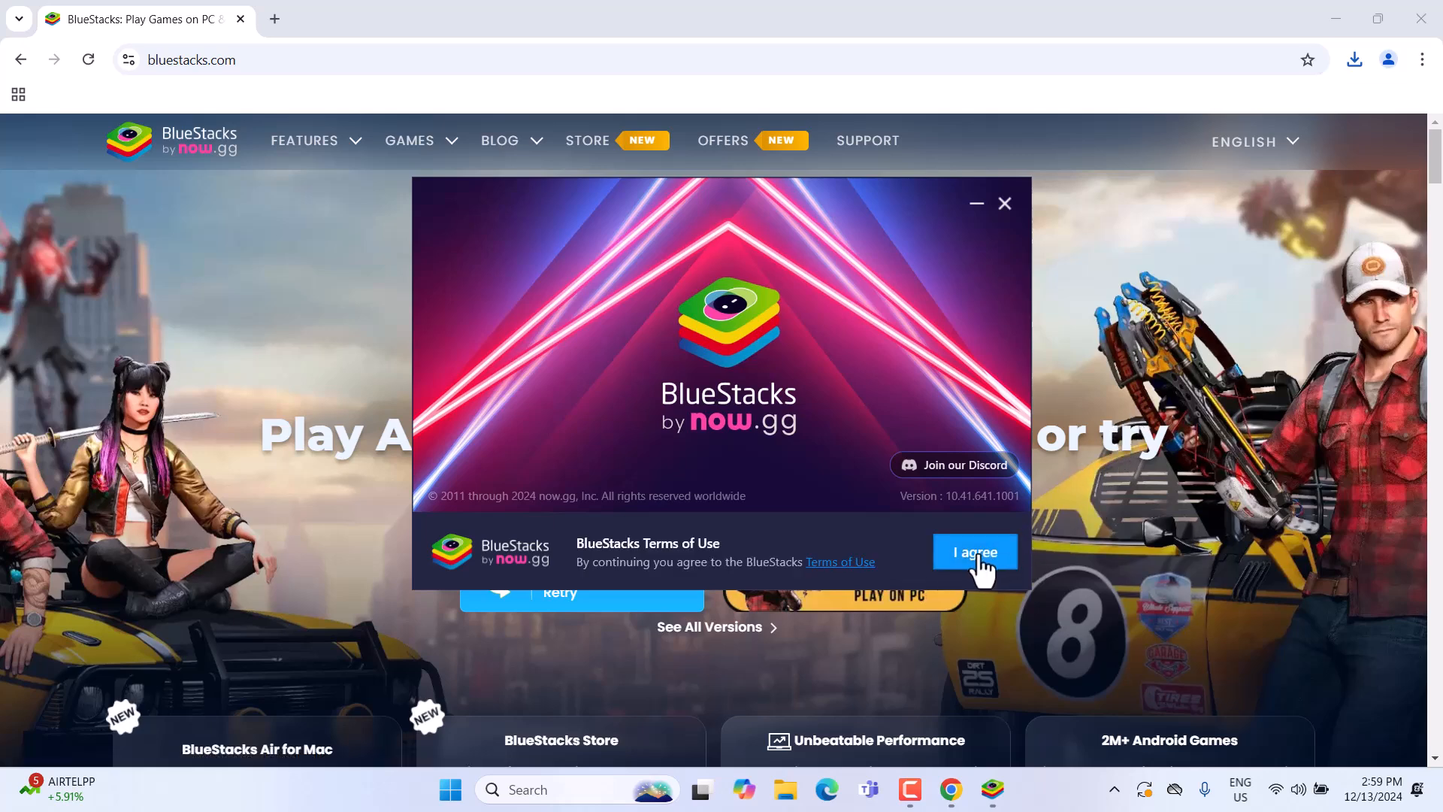
left_click(974, 552)
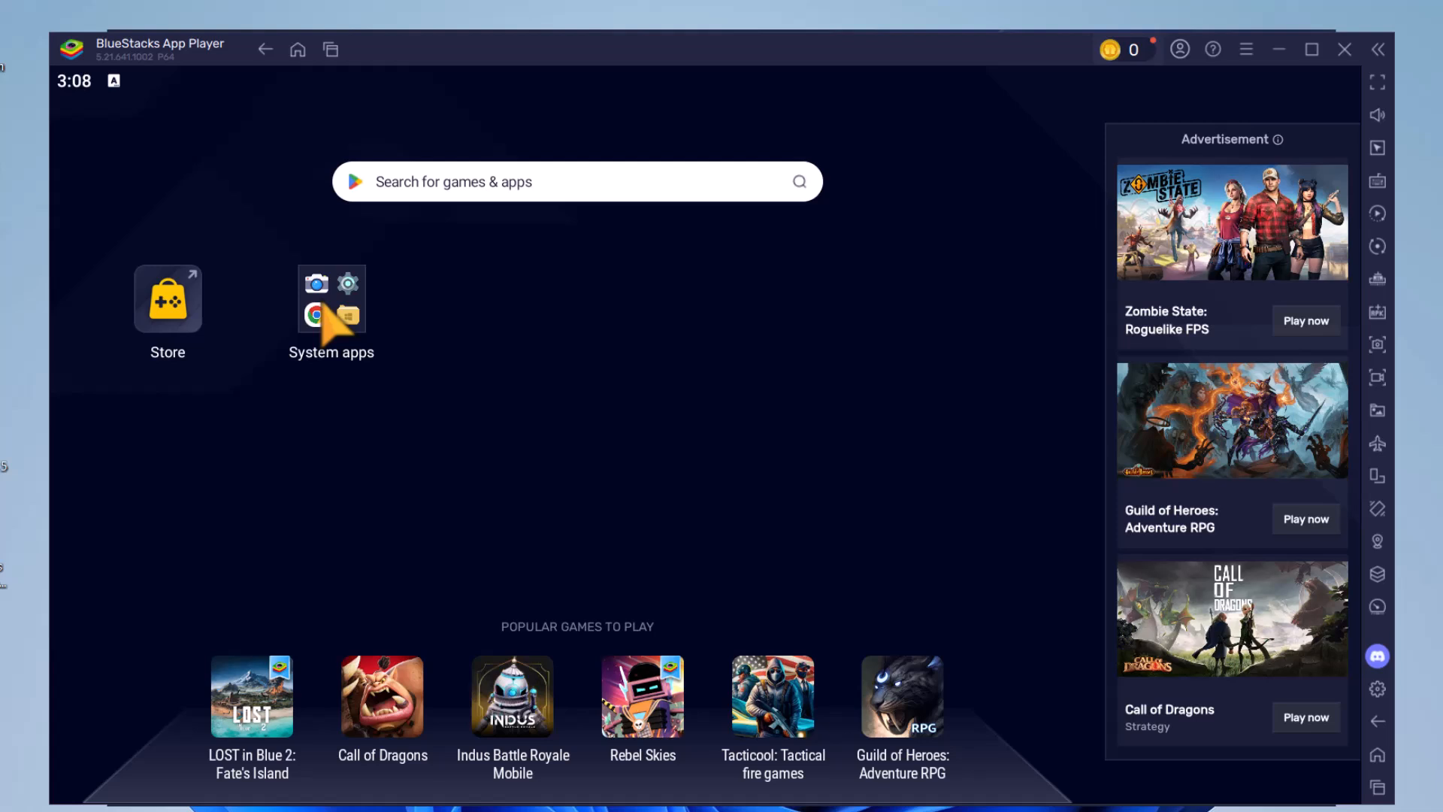
Open Play Store from the System apps folder and sign in with a Google account.
left_click(332, 298)
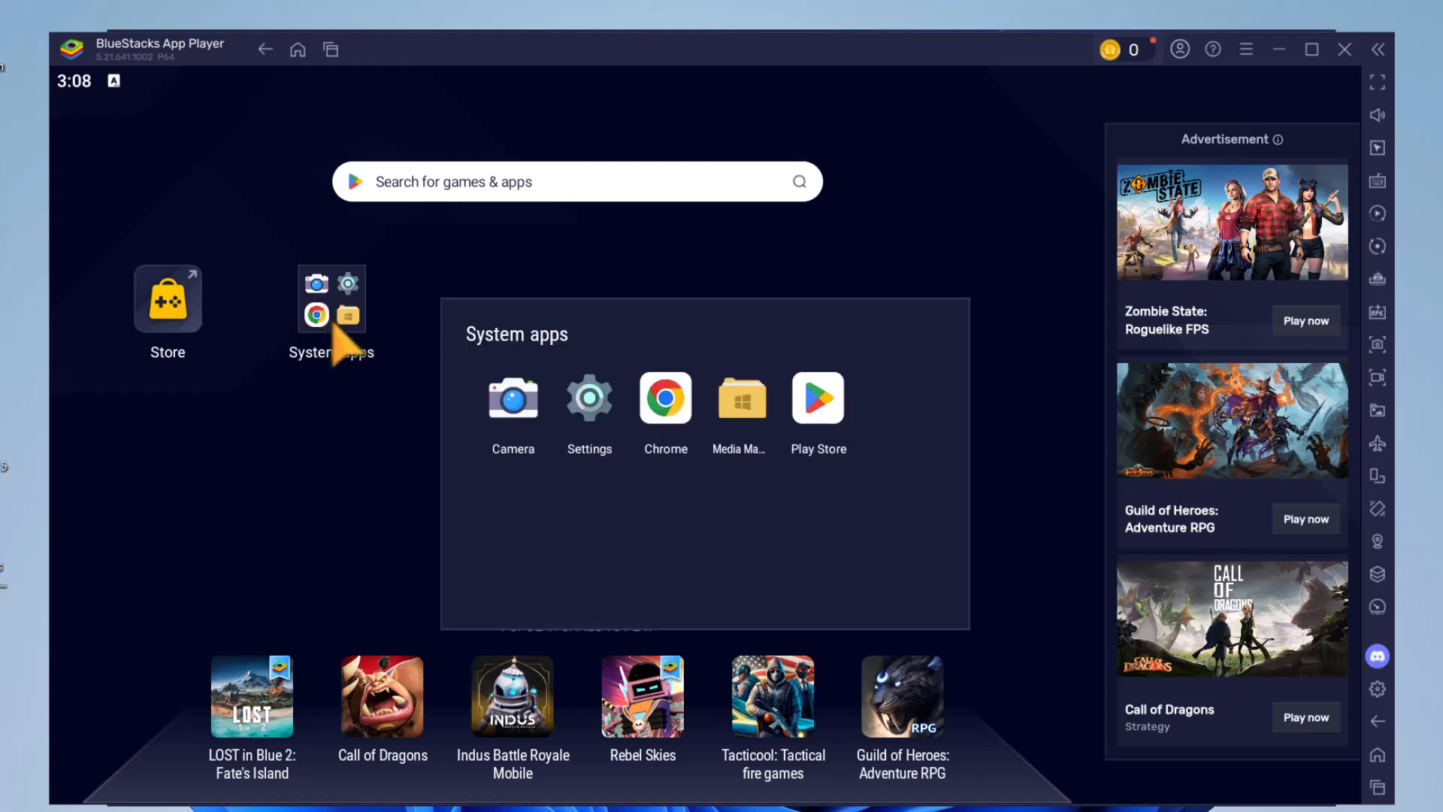
mouse_move(833, 419)
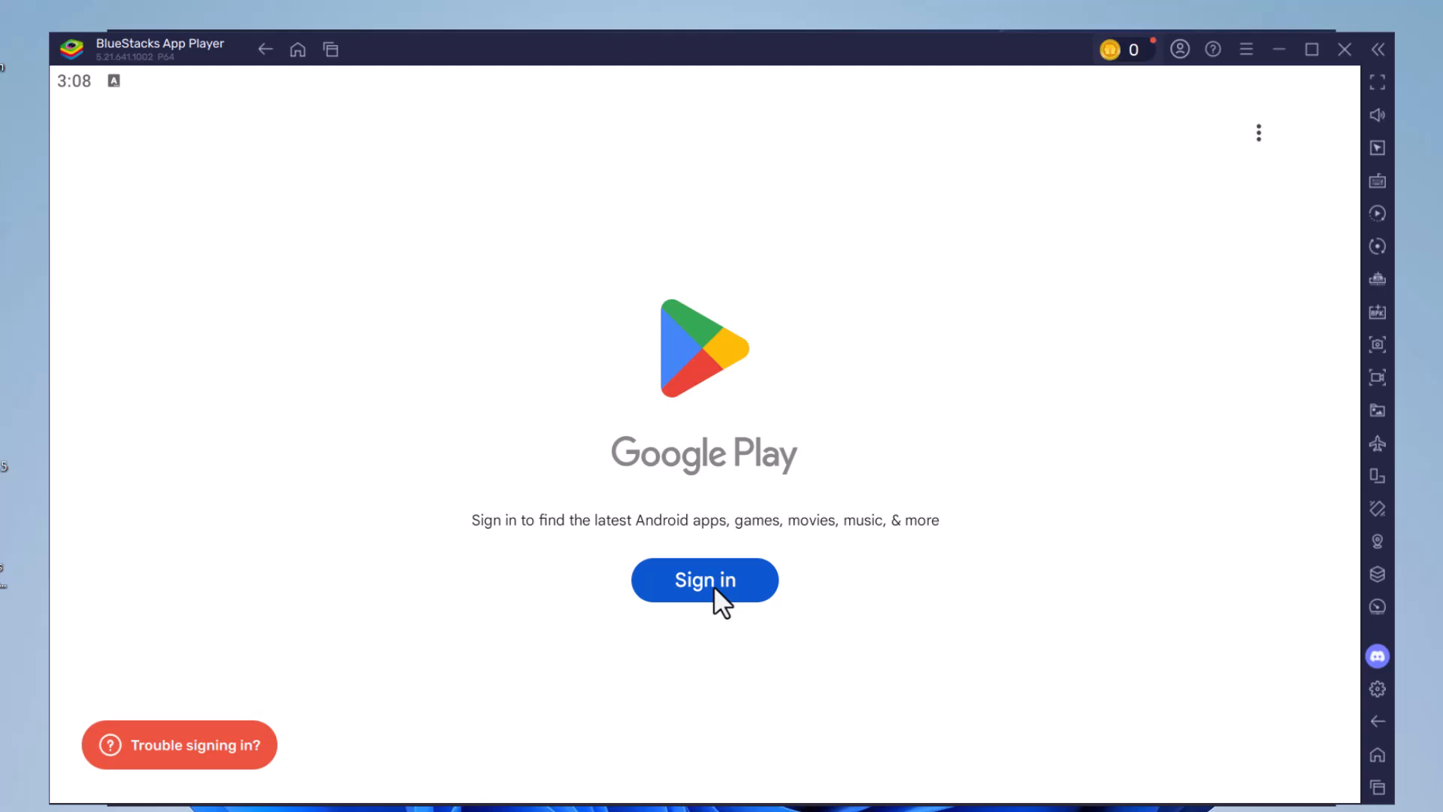
left_click(705, 580)
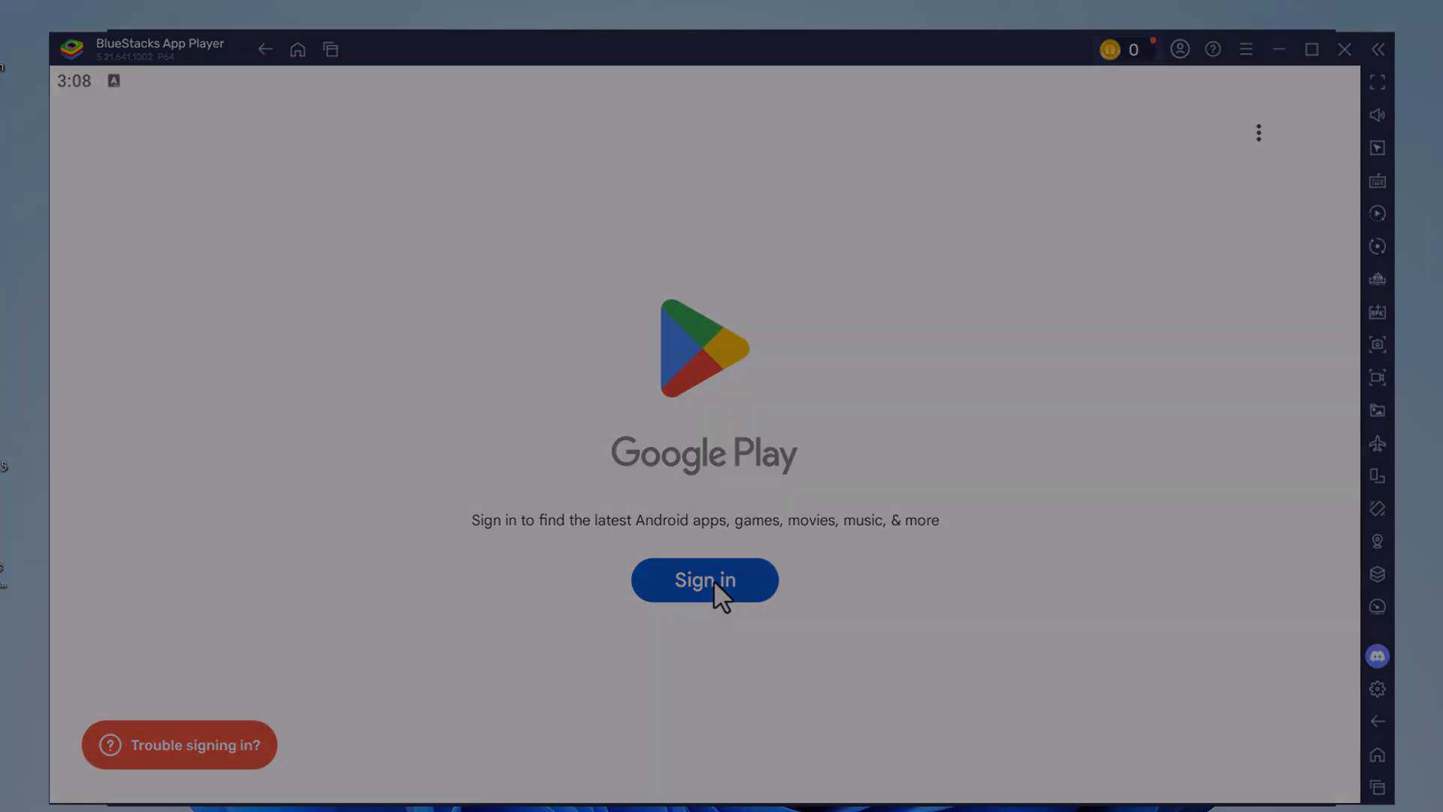
left_click(704, 580)
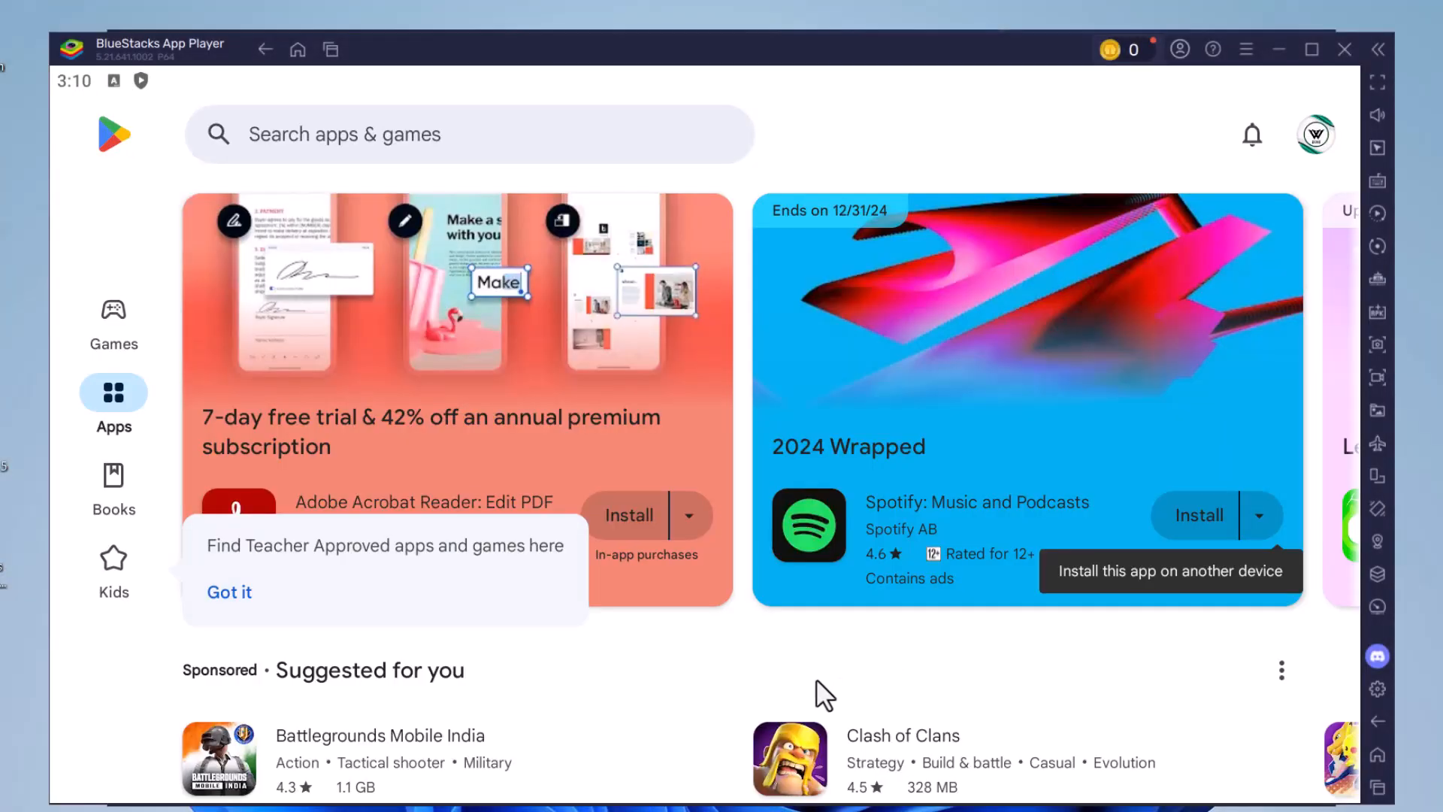
mouse_move(764, 677)
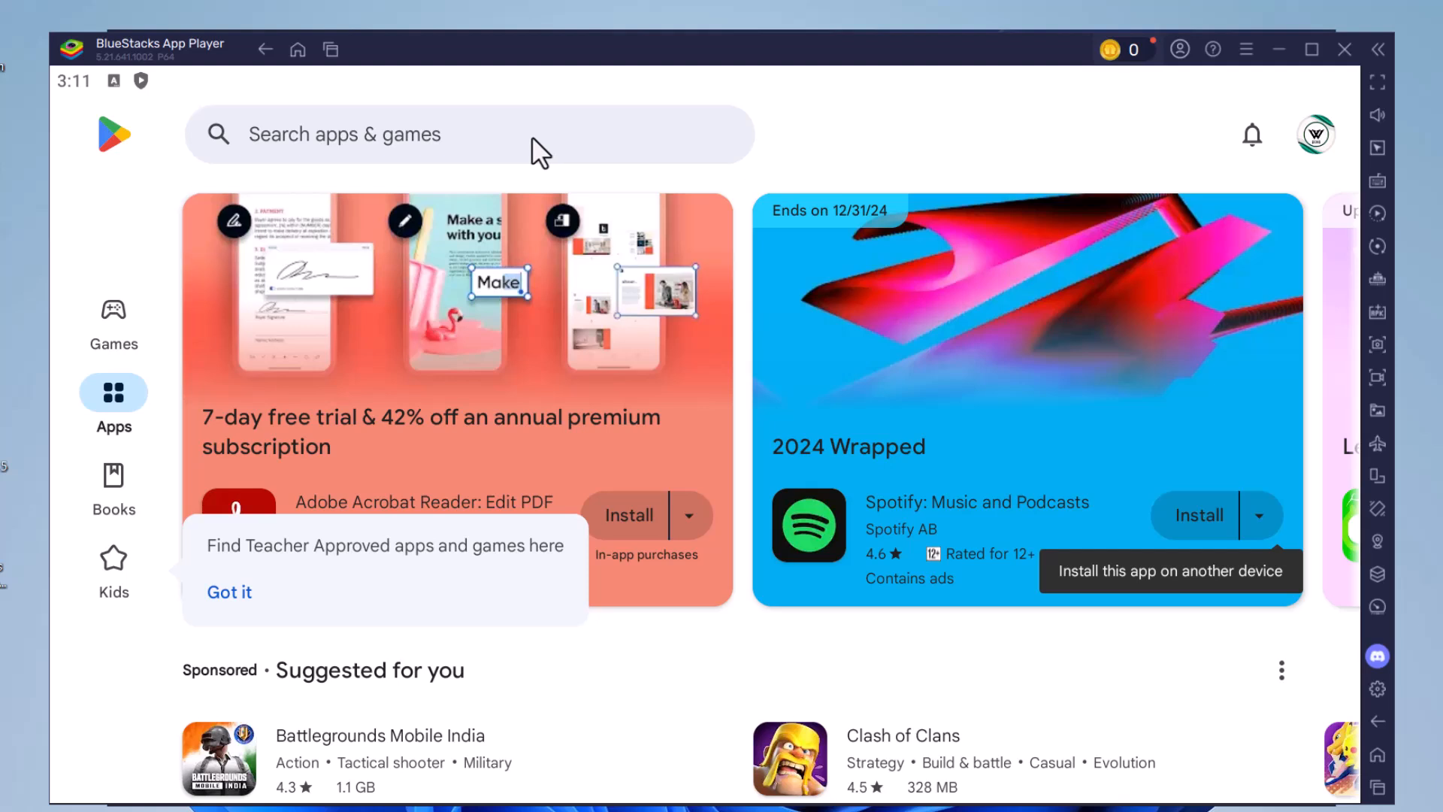
mouse_move(534, 152)
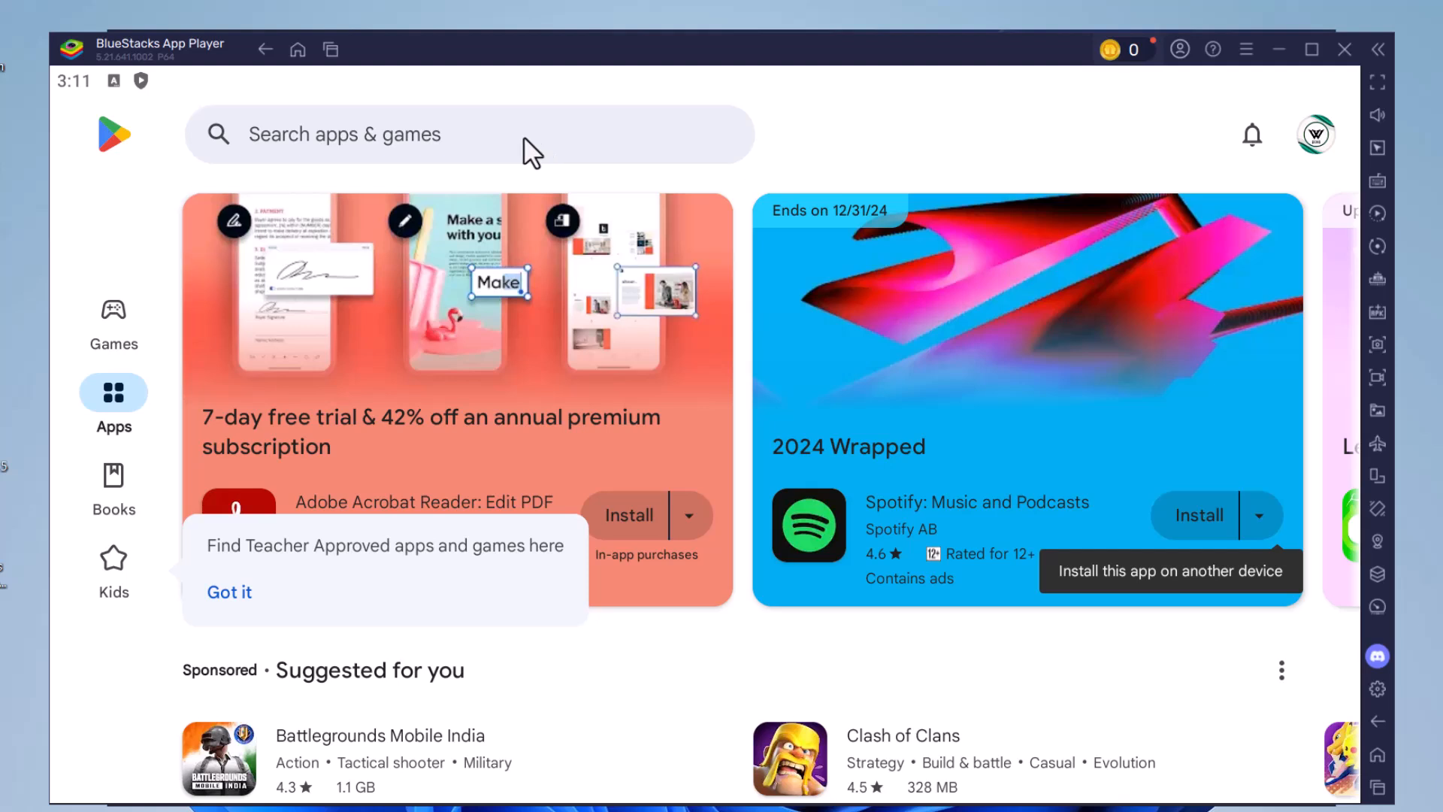
mouse_move(511, 147)
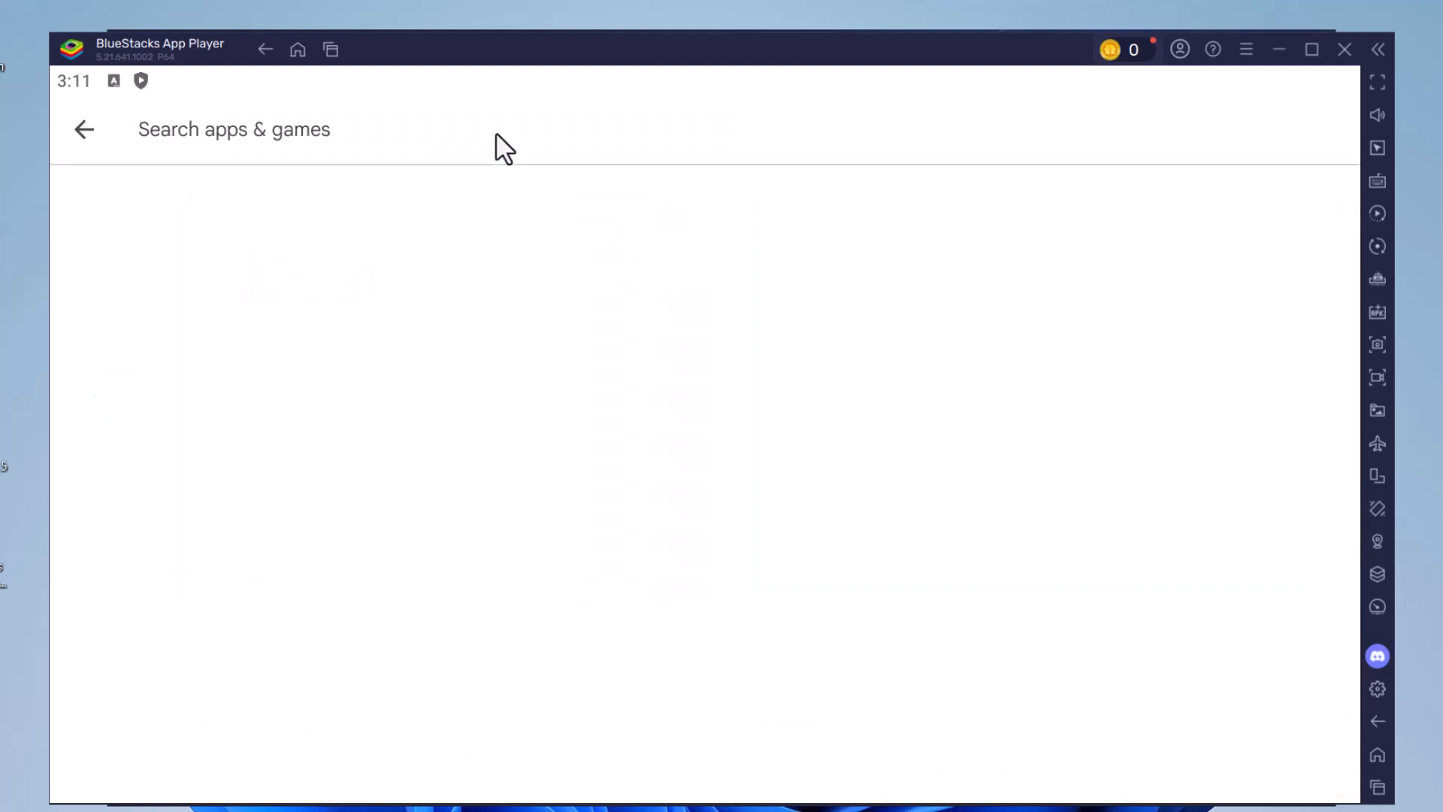
Type 'Among Us' into the Play Store search bar to show suggestions.
type("Among Us")
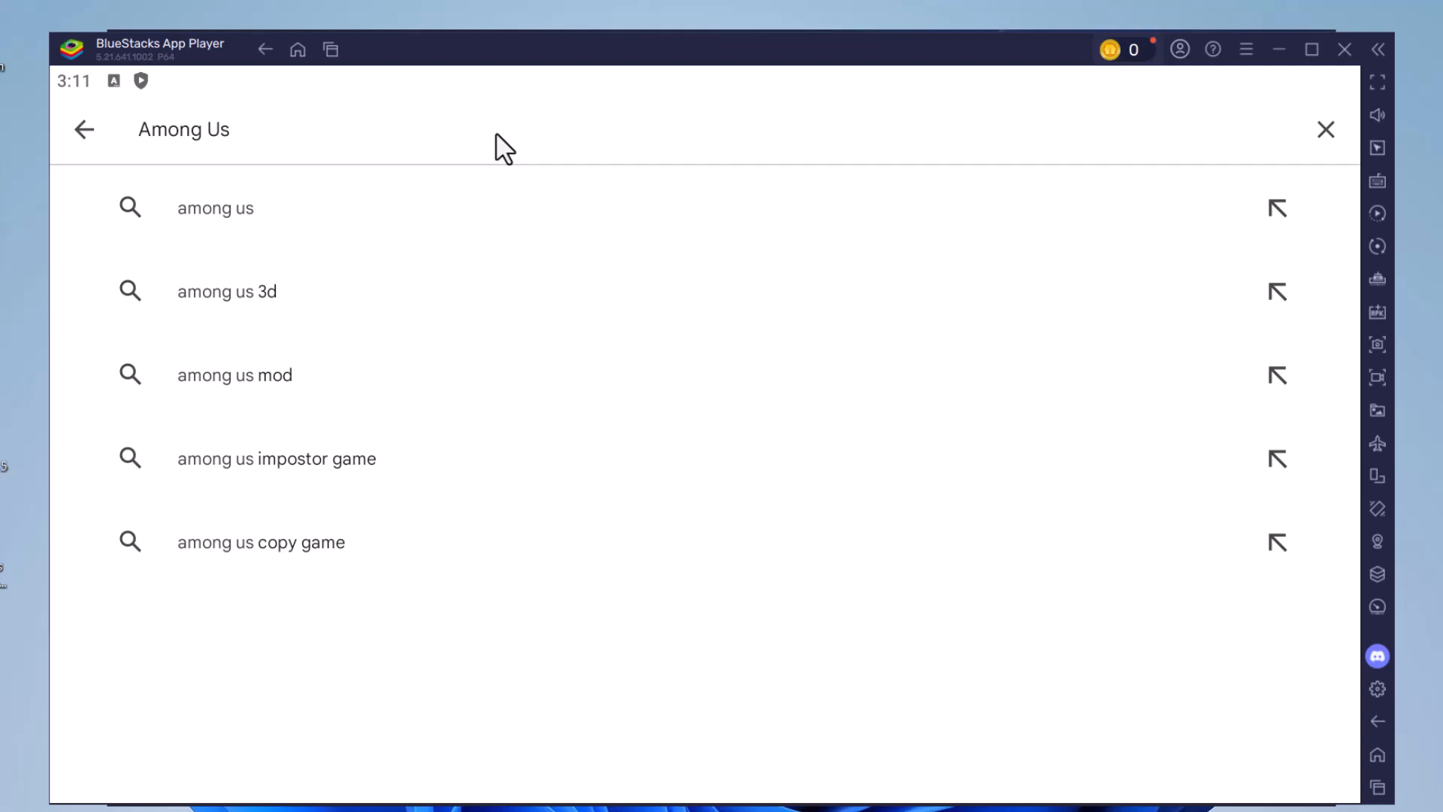